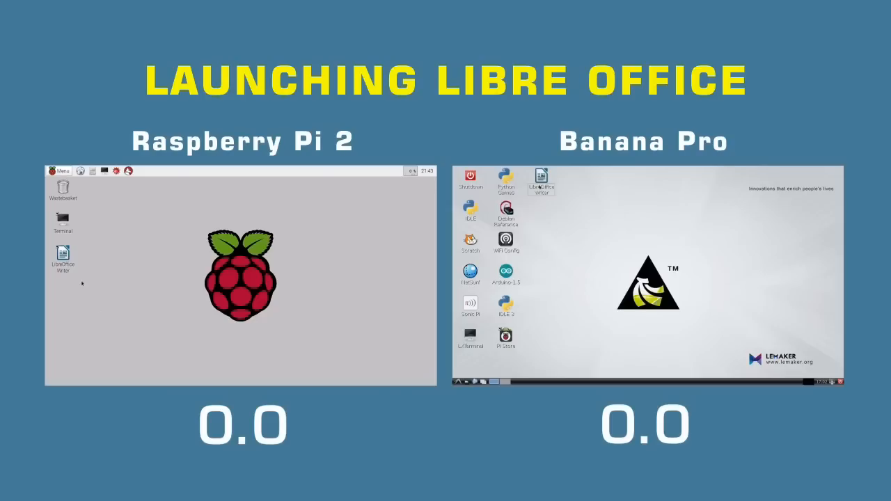
Launch LibreOffice Writer from its desktop shortcut so the startup splash screen appears
double_click(62, 261)
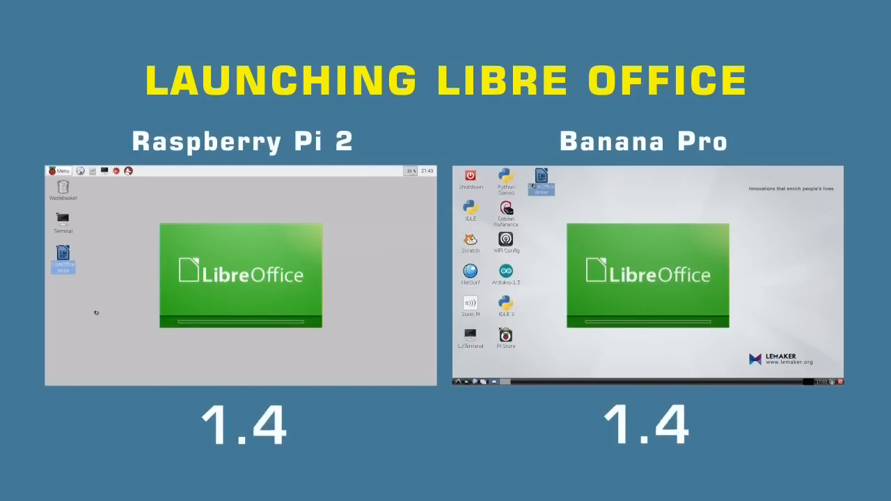